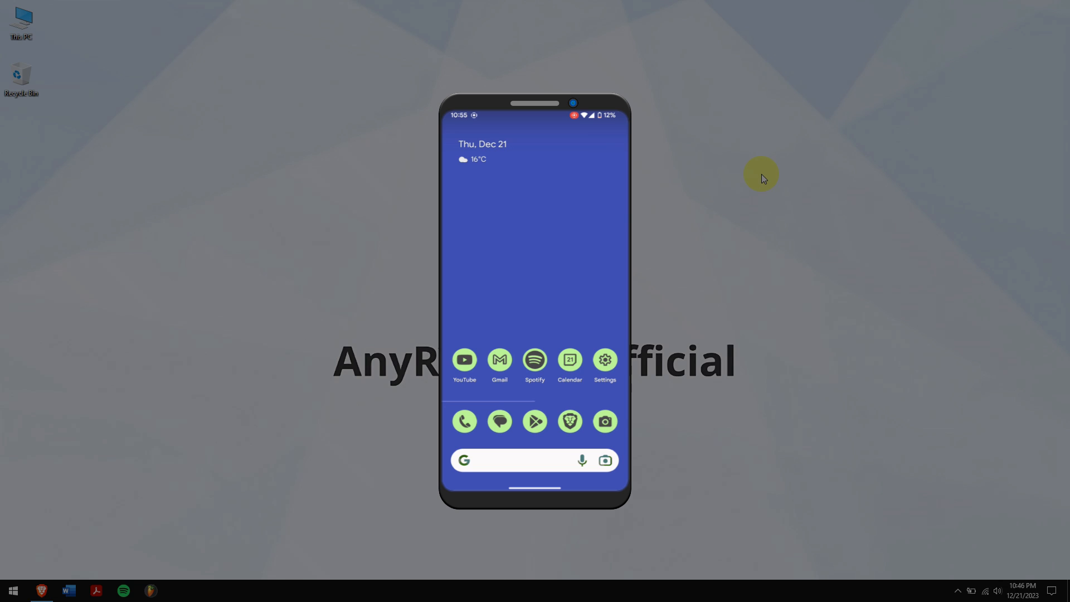
# Browse the anyrecover.com product page down to the PC/Hard Drive Recovery overview
pyautogui.click(464, 421)
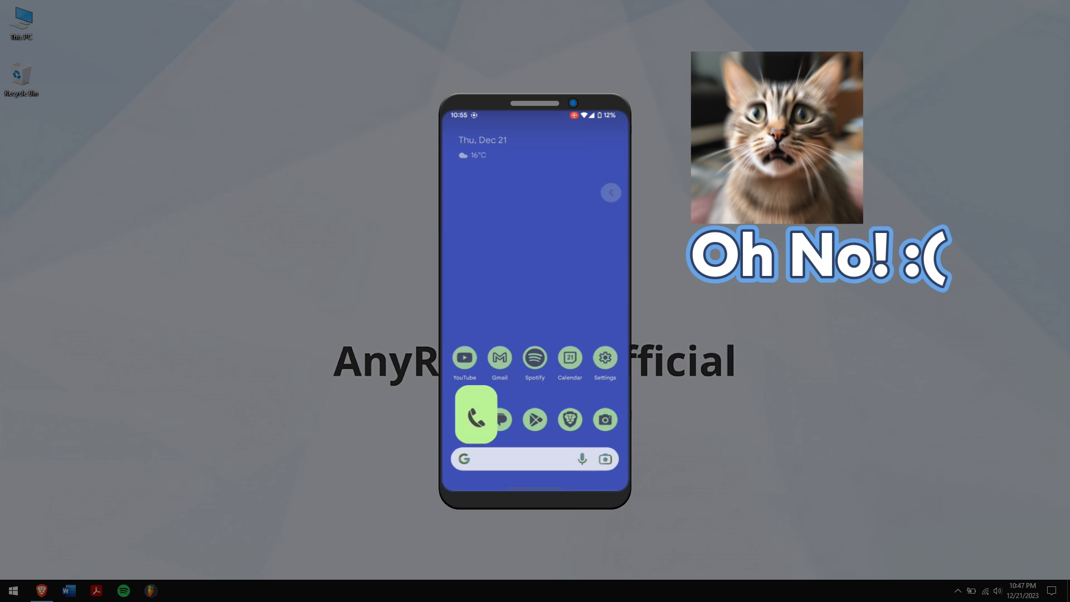
pyautogui.click(476, 418)
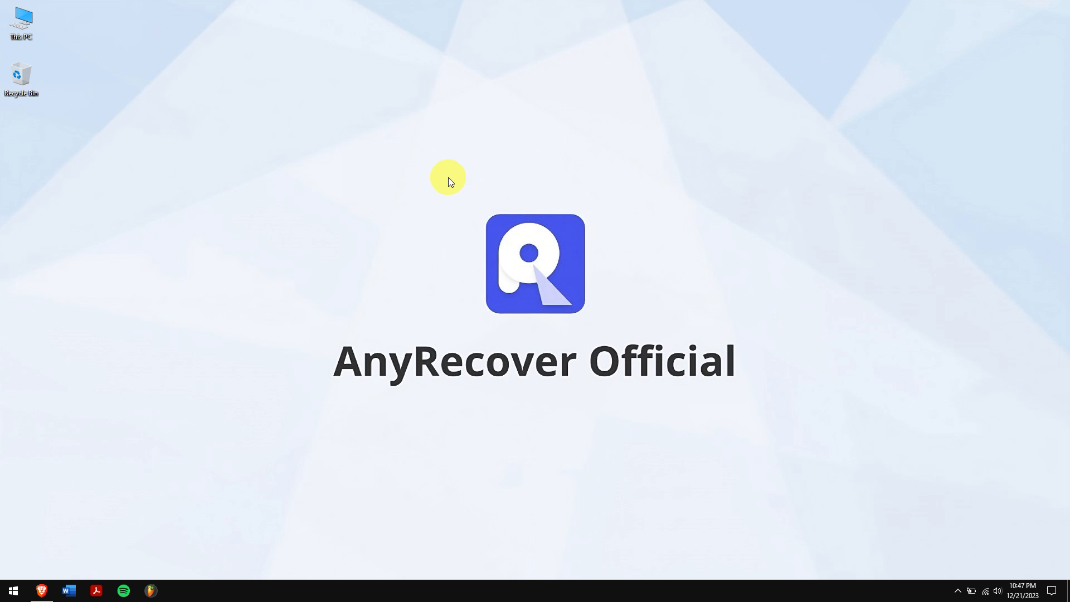
pyautogui.moveTo(328, 338)
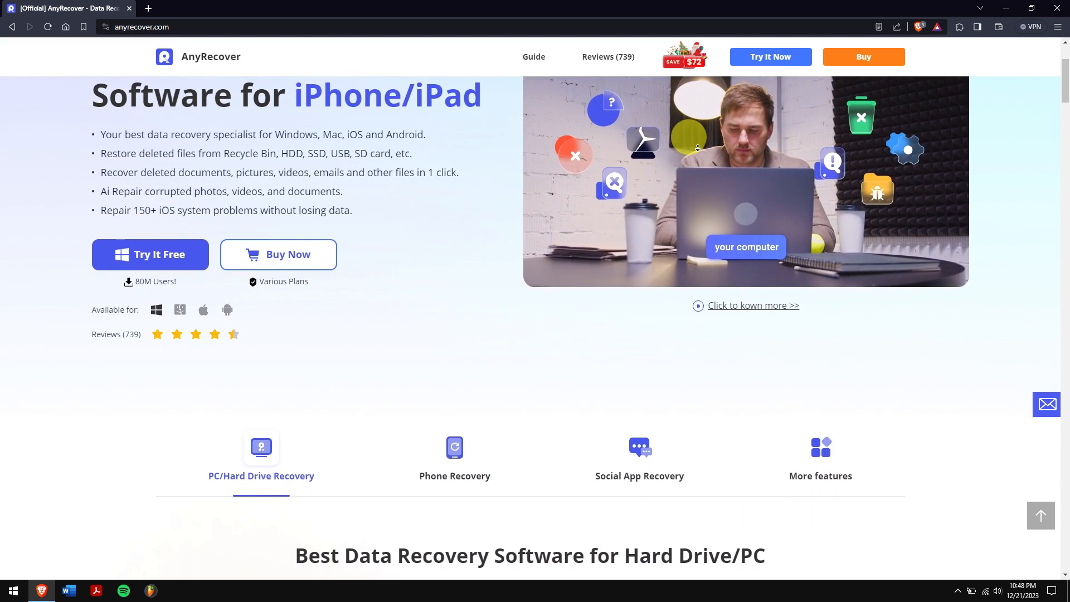
pyautogui.scroll(-3)
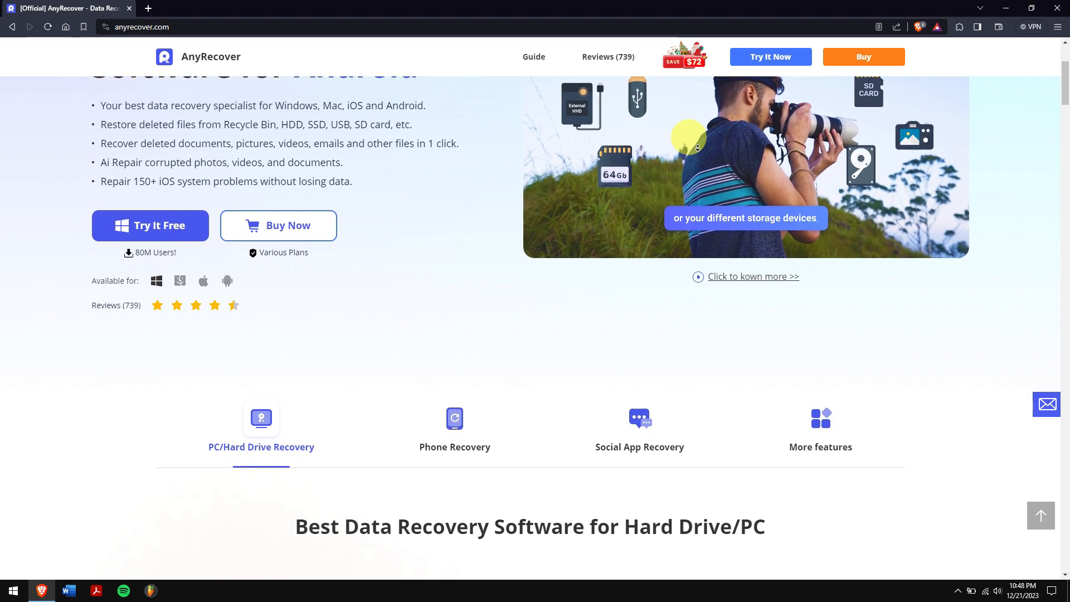
pyautogui.scroll(-3)
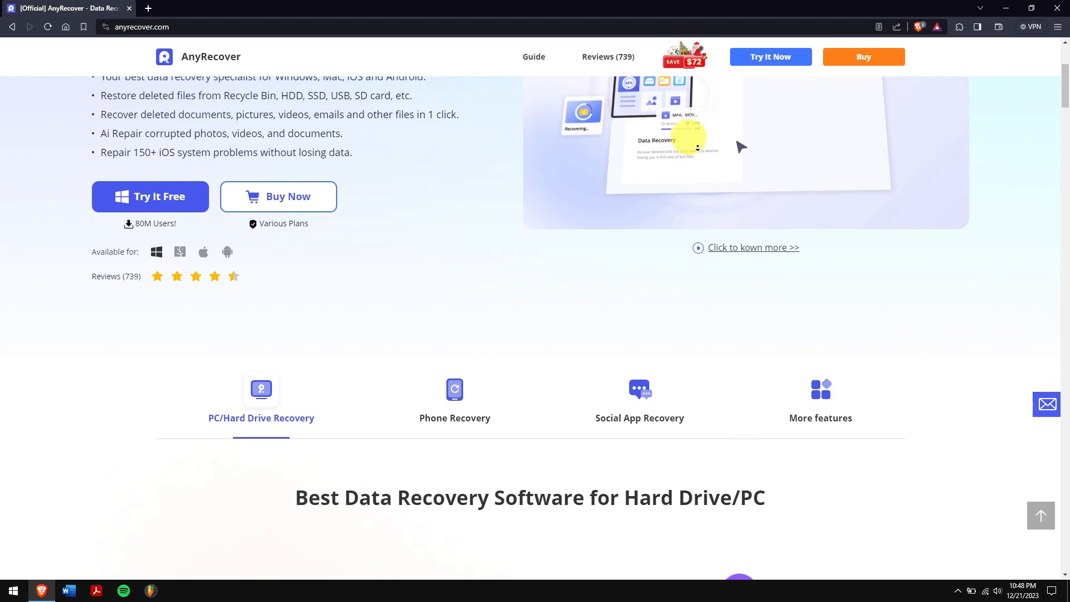
pyautogui.scroll(-3)
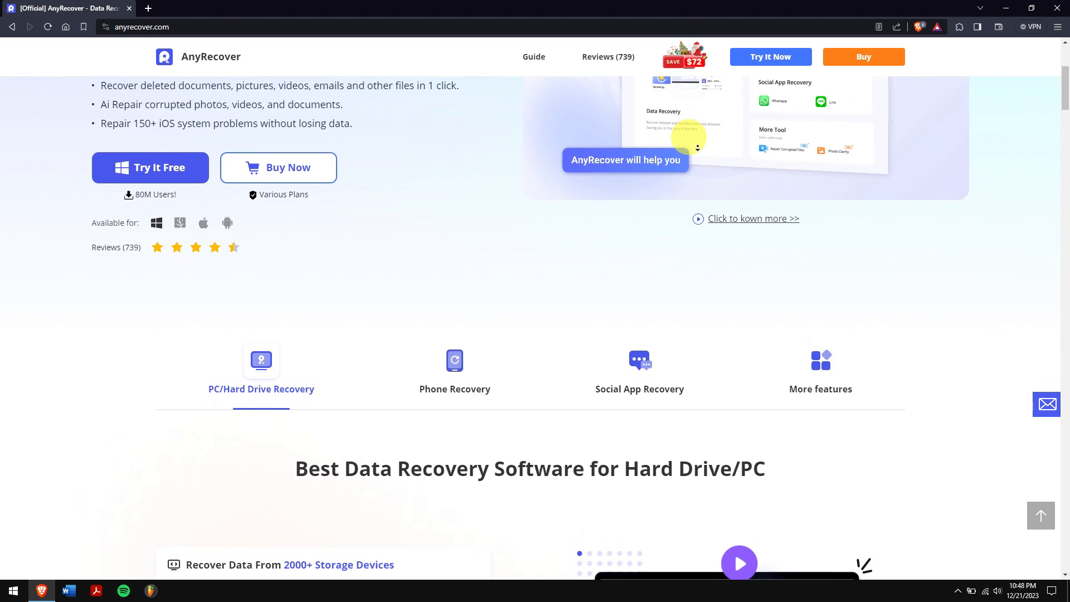
pyautogui.scroll(-3)
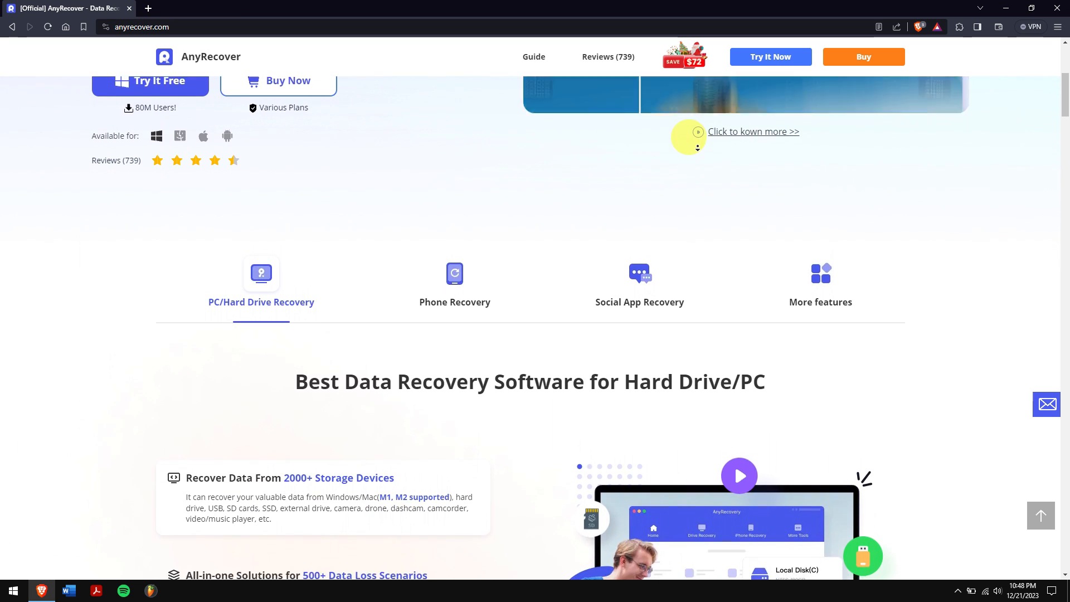
pyautogui.scroll(-3)
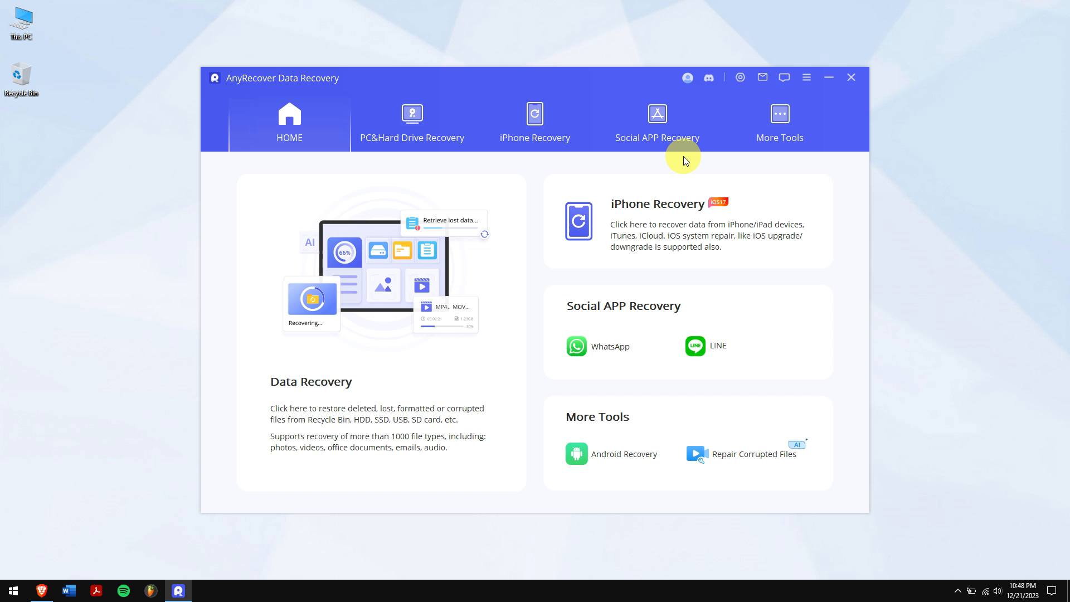
pyautogui.moveTo(604, 453)
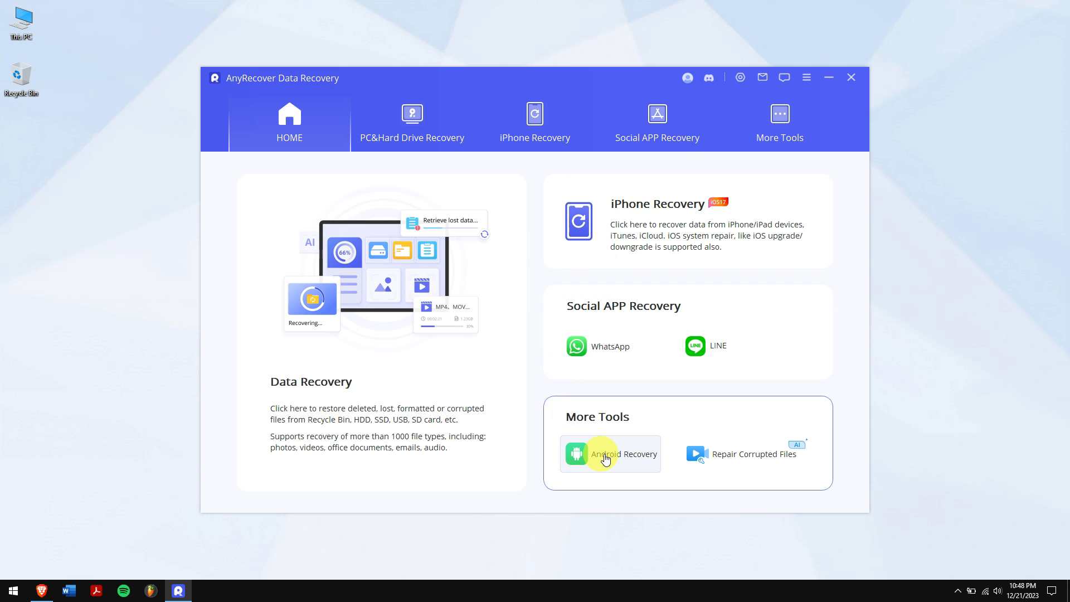
# Choose Android Recovery > Recover Phone Data, review the USB debugging guide and confirm MTP/PTP mode
pyautogui.click(607, 454)
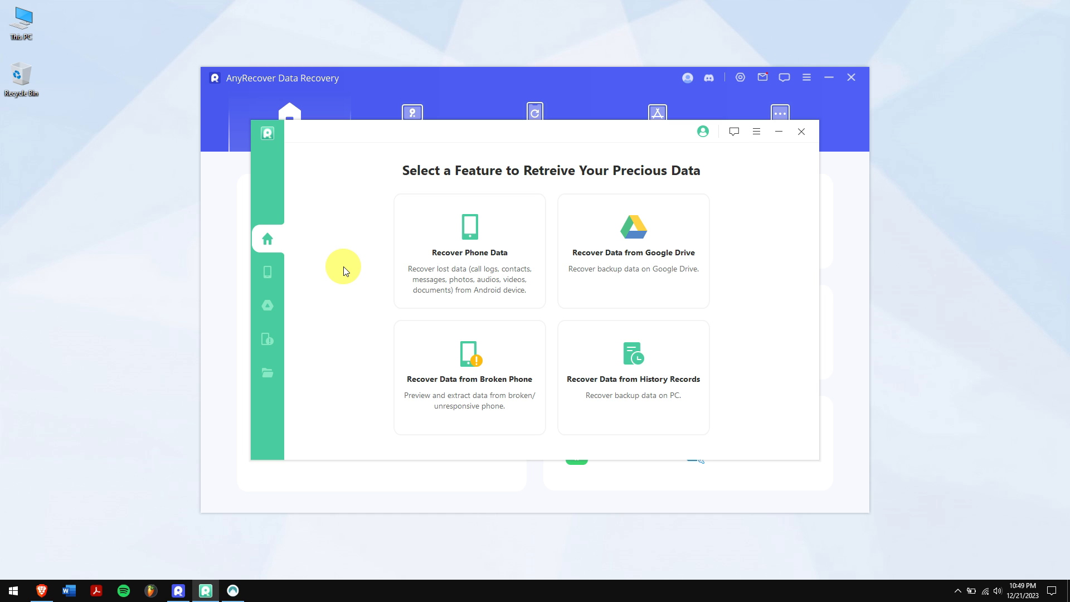
pyautogui.click(470, 251)
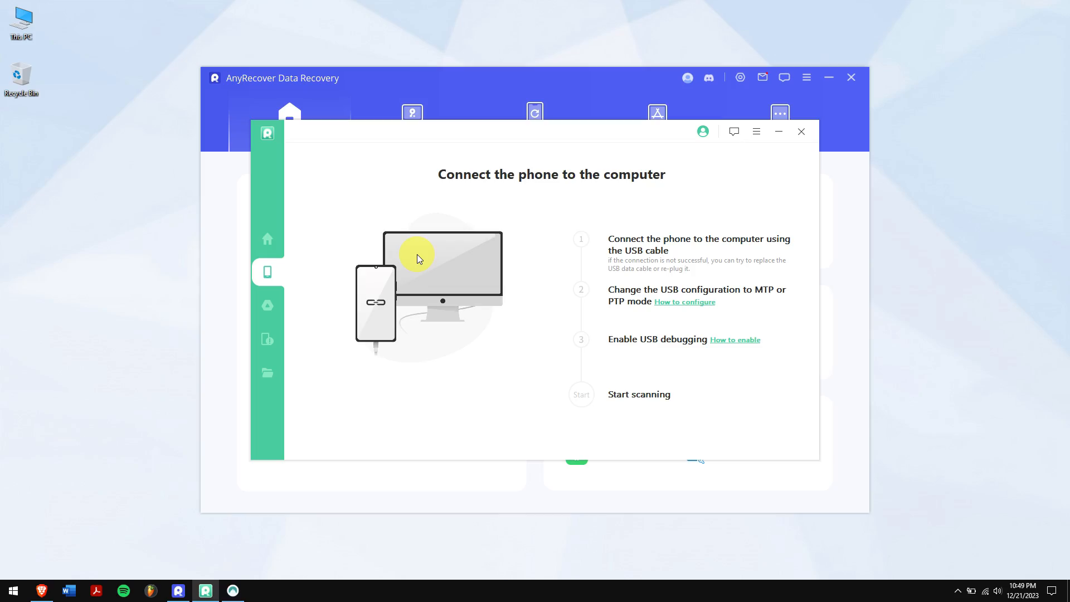
pyautogui.click(734, 339)
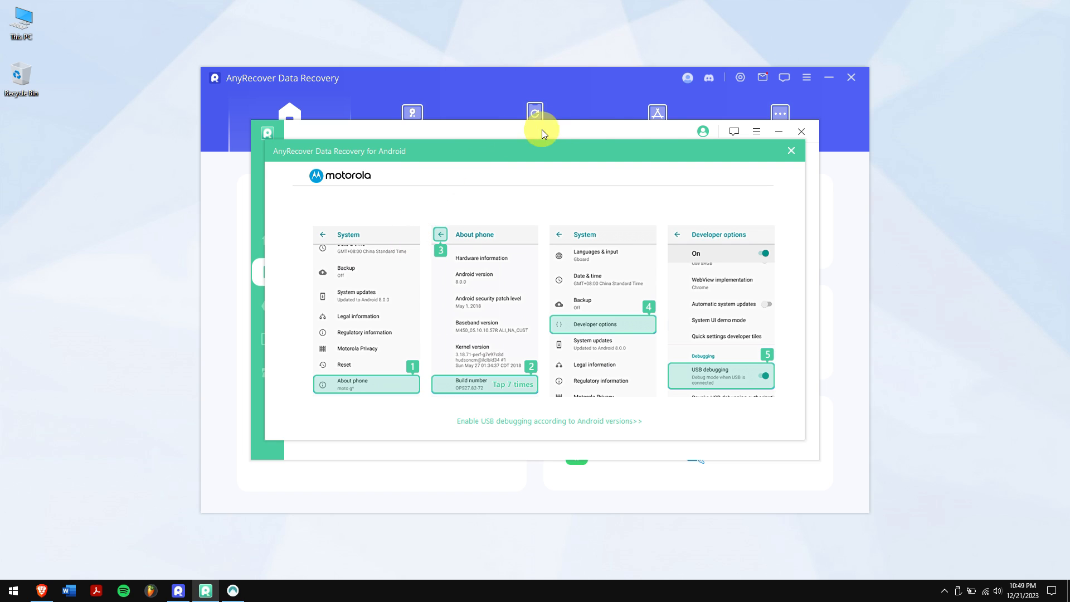
pyautogui.click(790, 150)
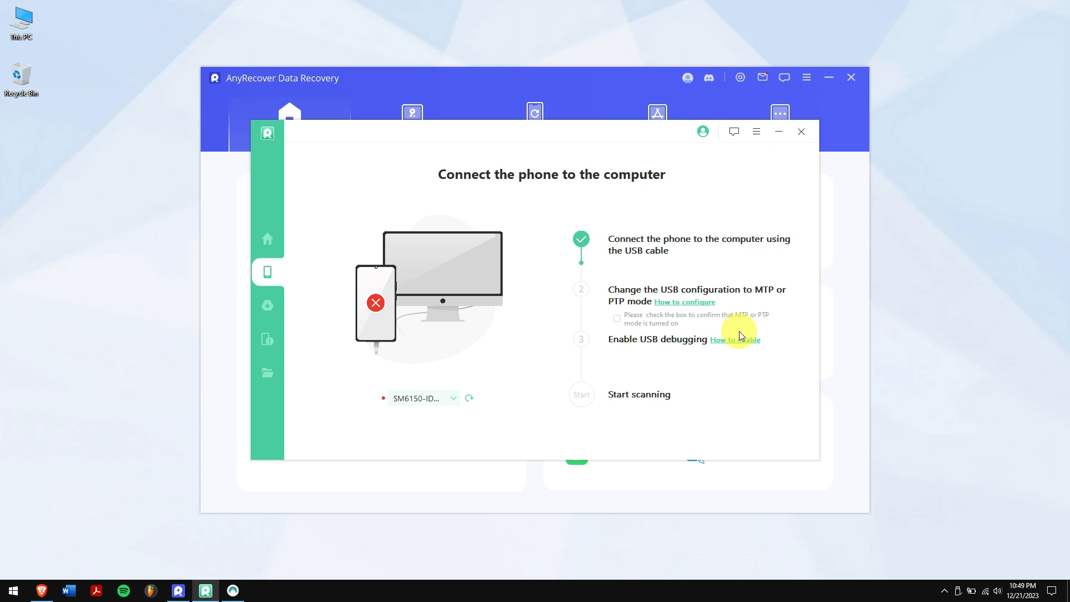
pyautogui.click(738, 339)
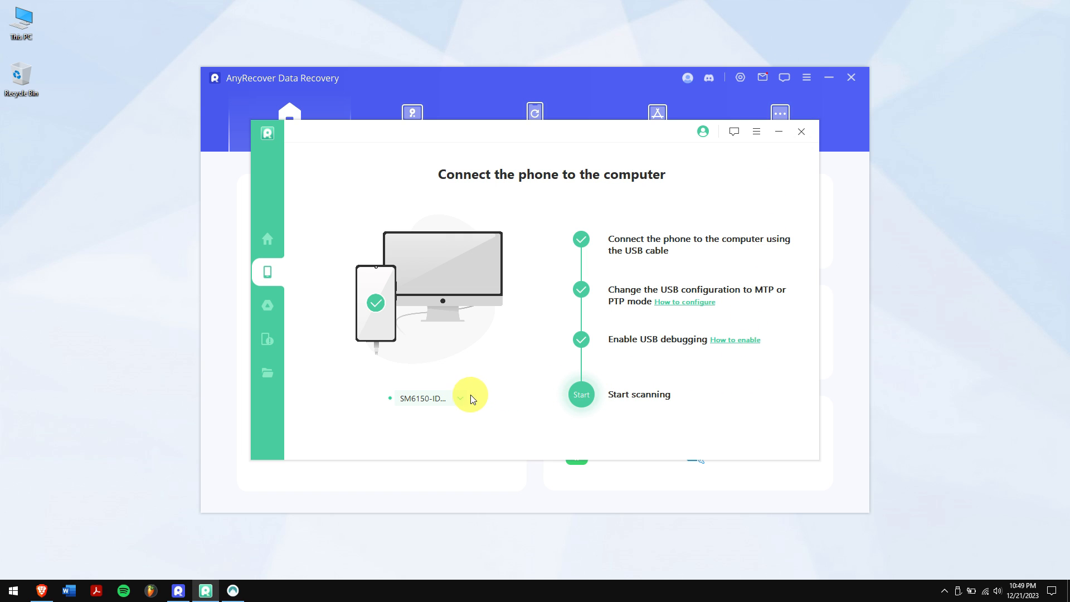
# Start a Full Scan of the connected phone and proceed past the device-environment prompt
pyautogui.click(581, 394)
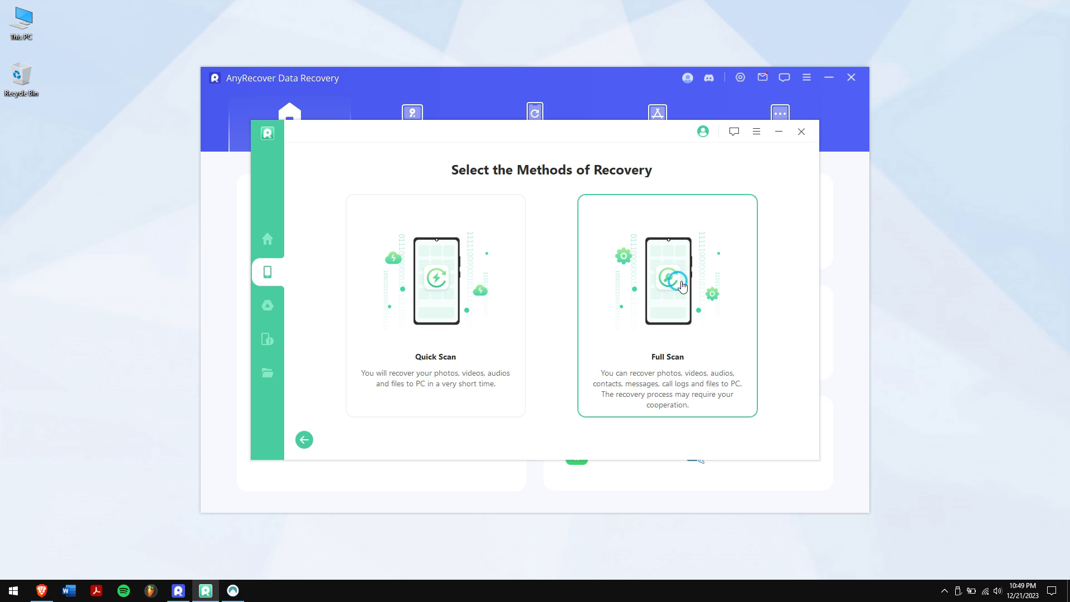
pyautogui.click(667, 280)
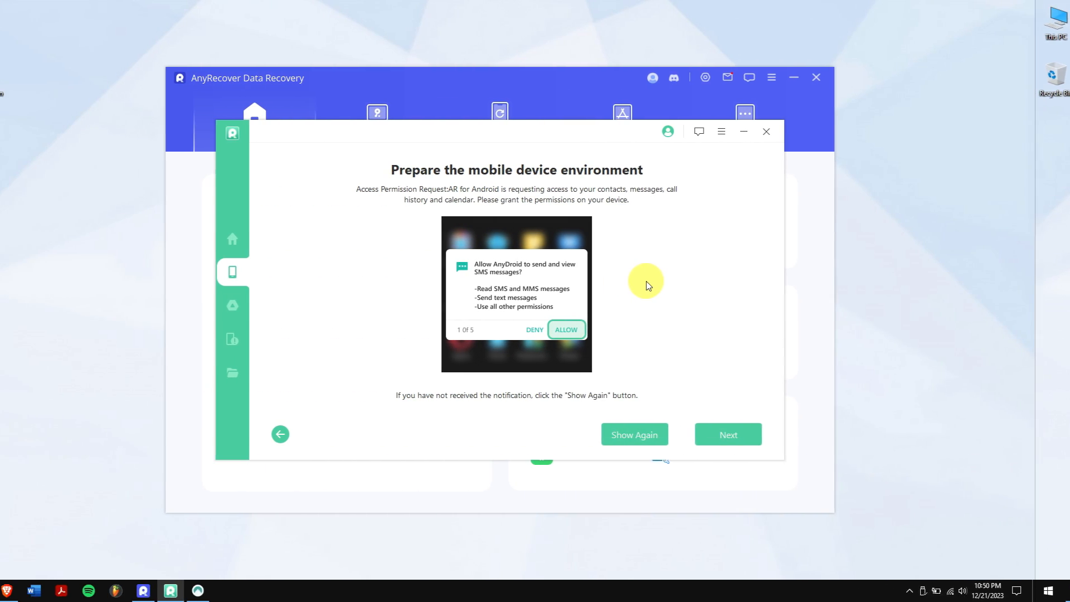
pyautogui.click(728, 434)
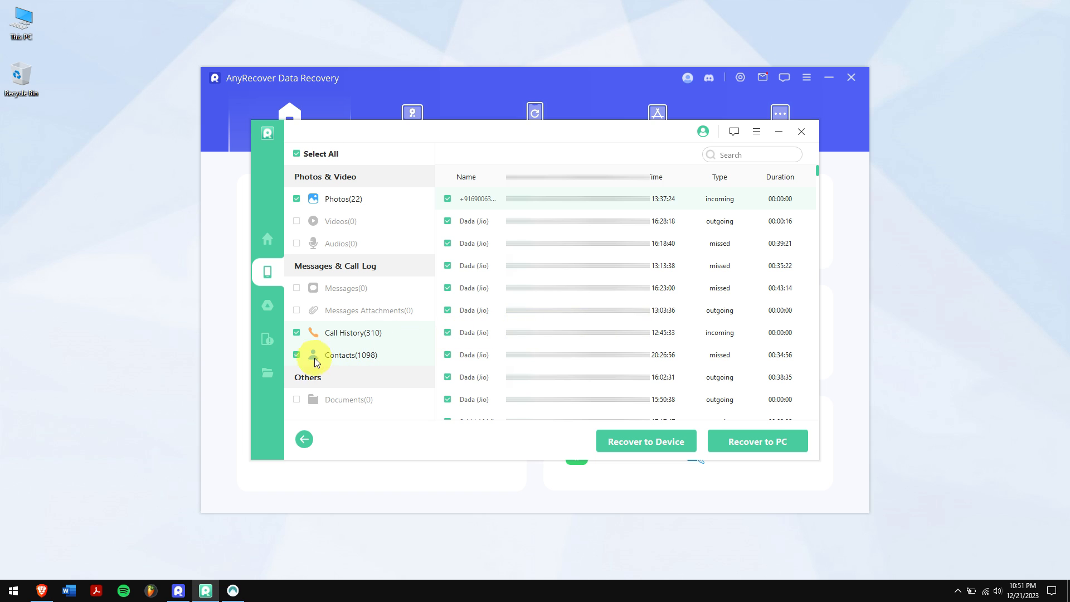
# Deselect Contacts and Photos, keep Call History, and recover it to the PC as XLS
pyautogui.click(296, 354)
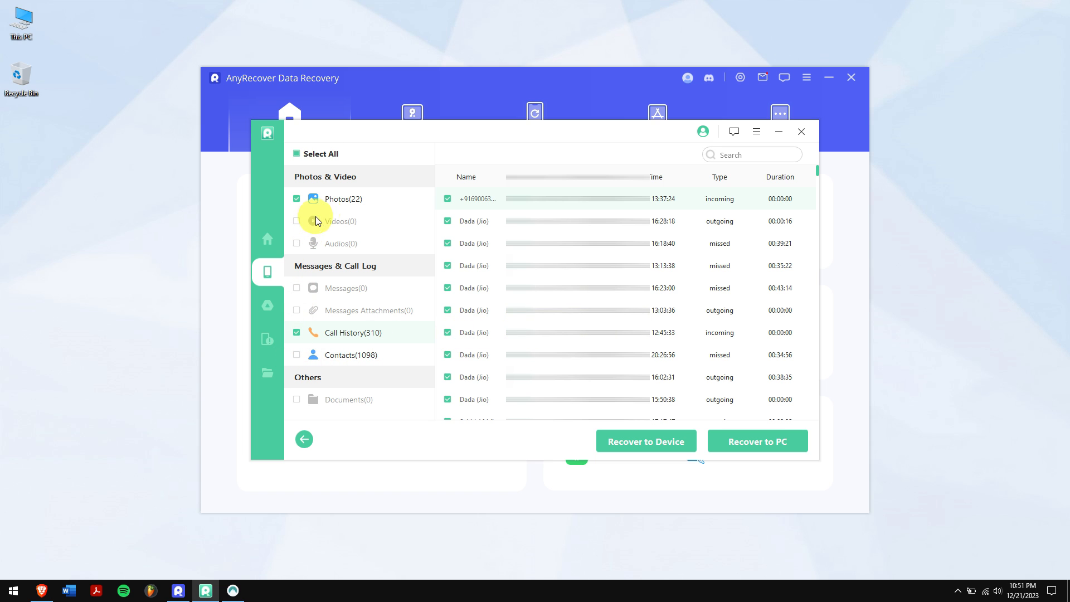
pyautogui.click(343, 198)
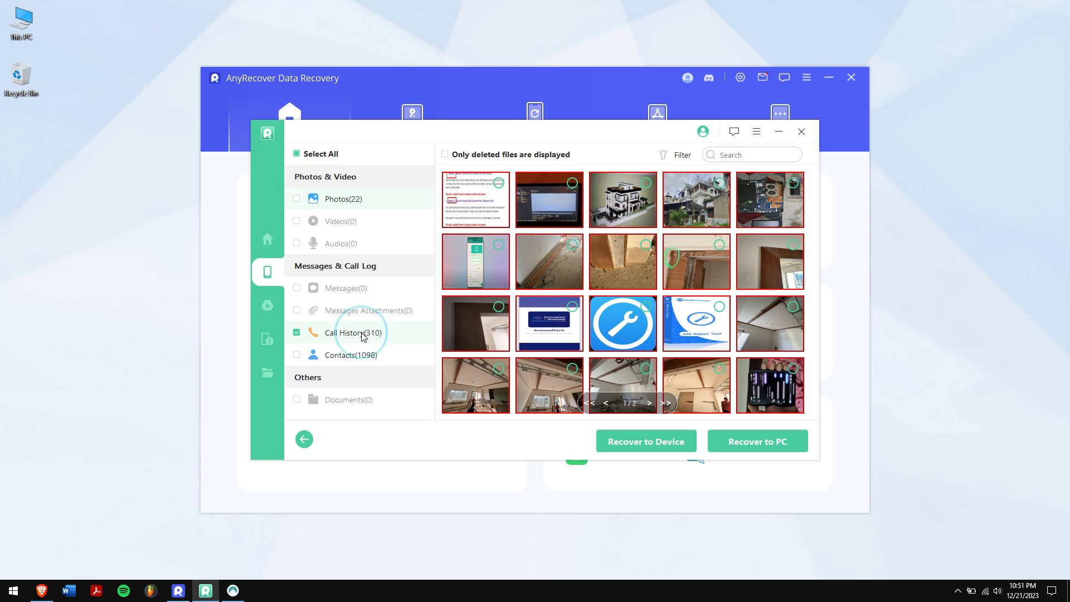
pyautogui.click(353, 332)
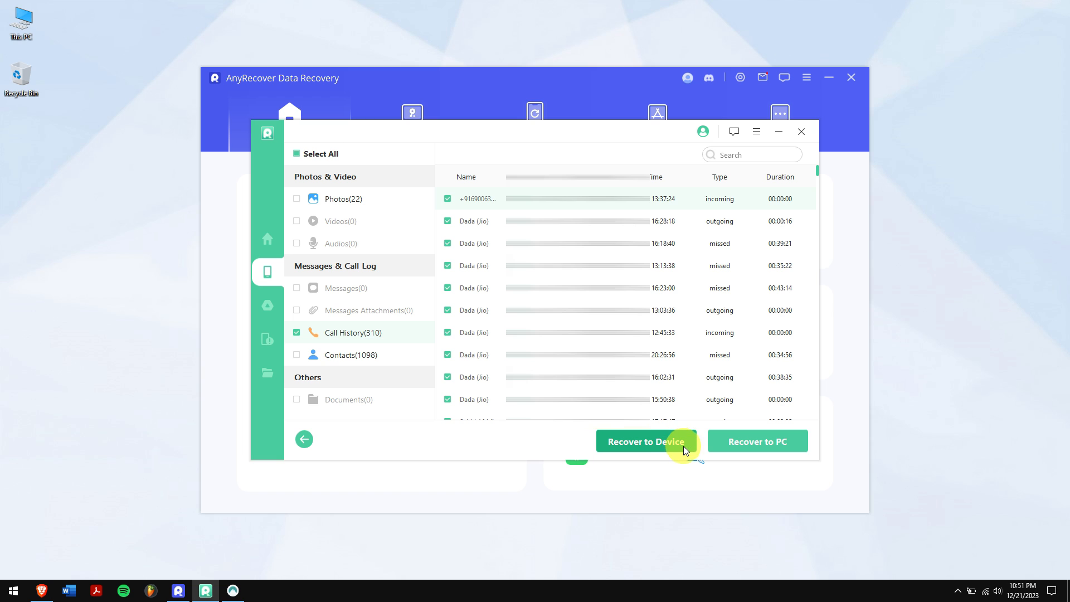
pyautogui.moveTo(687, 449)
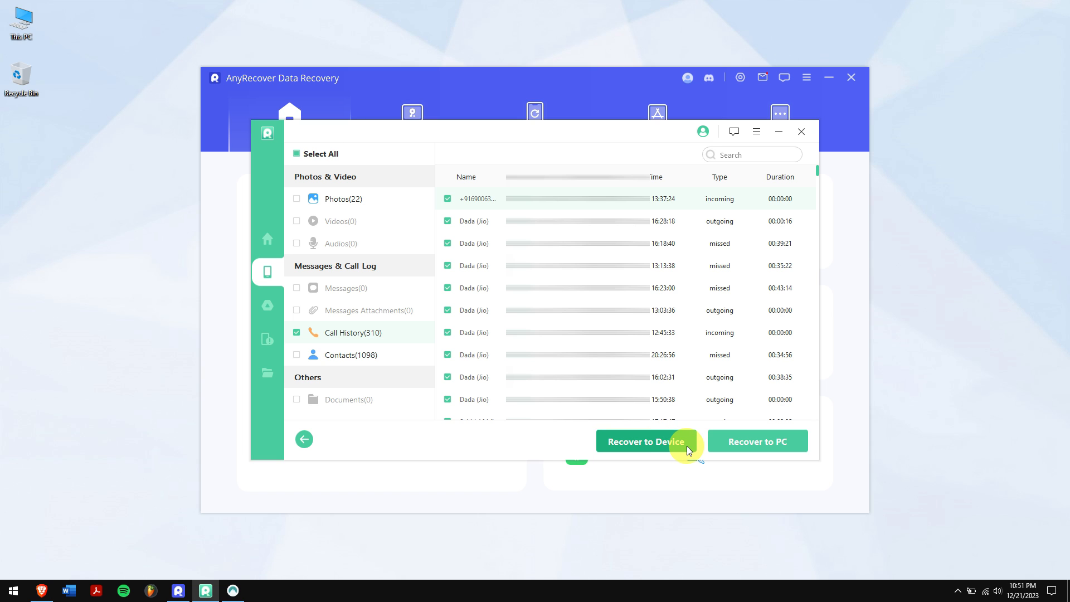
pyautogui.moveTo(757, 442)
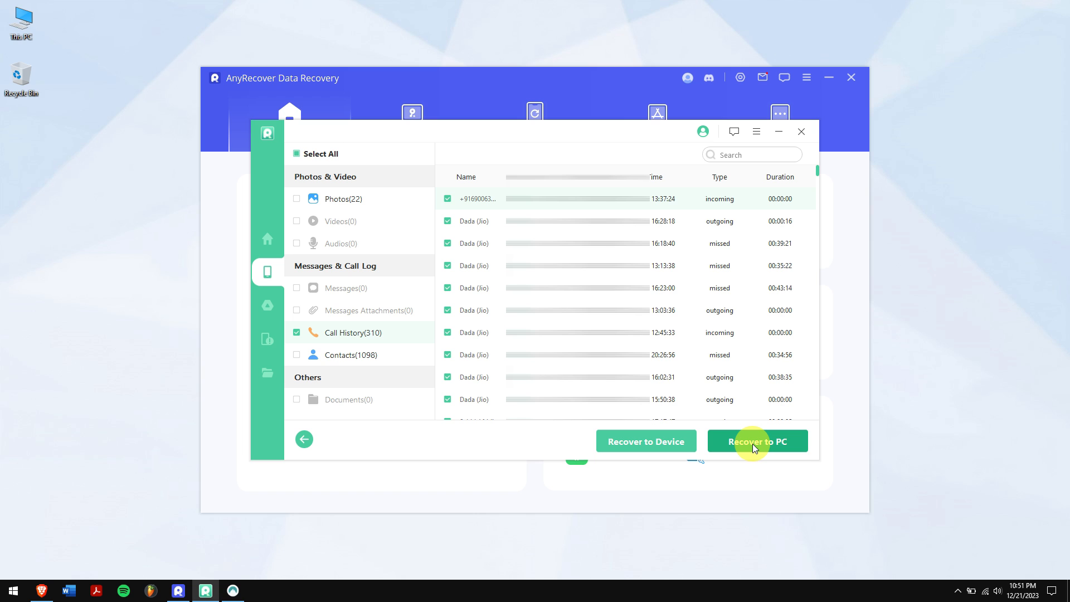
pyautogui.click(757, 440)
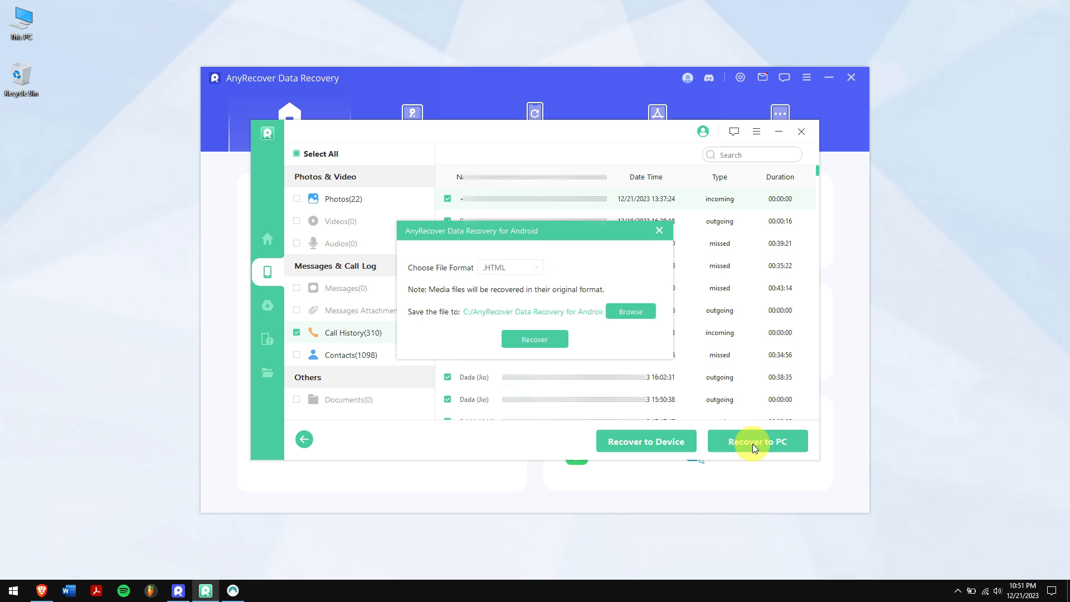
pyautogui.moveTo(520, 268)
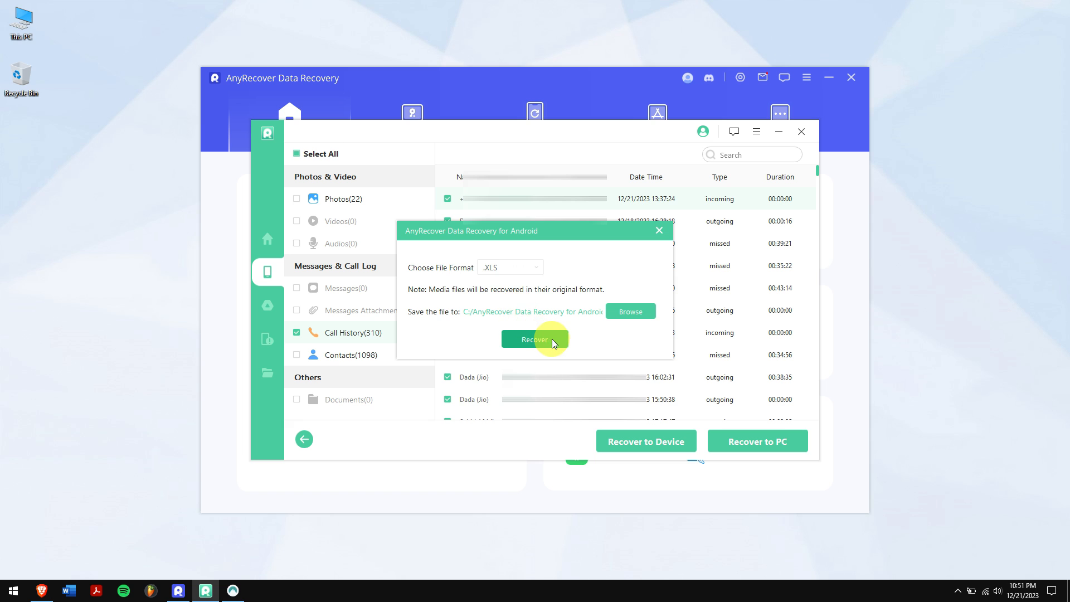
pyautogui.click(535, 339)
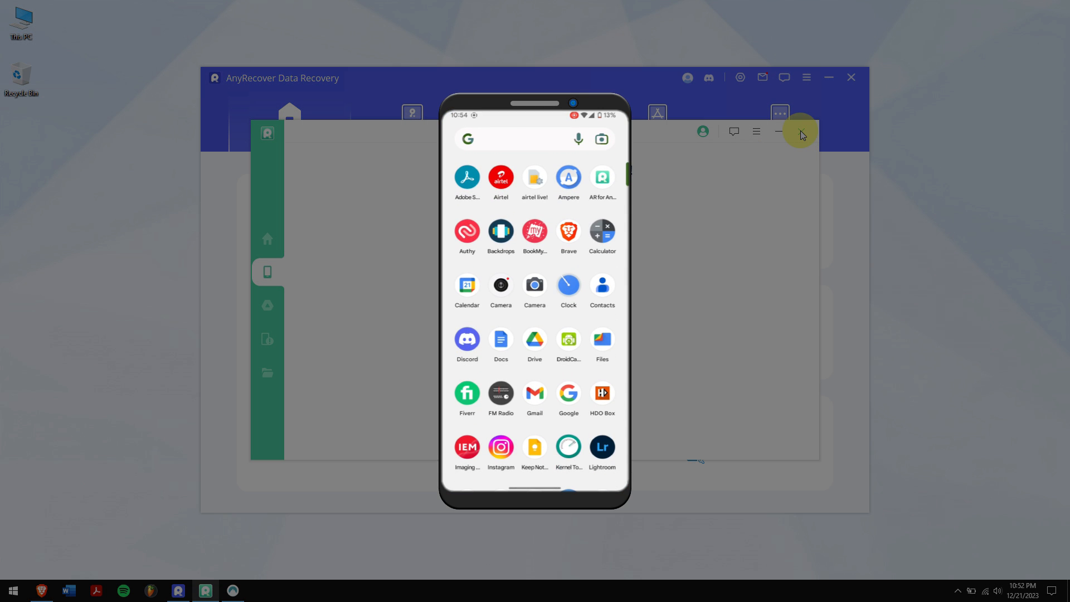
# Launch Drive on the phone and show its navigation drawer of sections
pyautogui.click(534, 340)
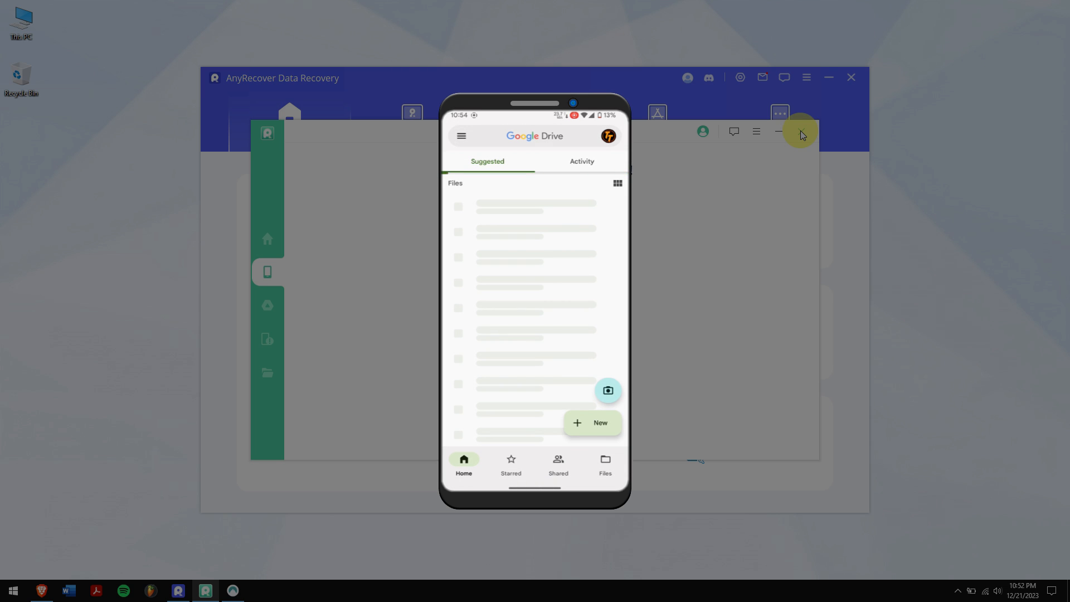
pyautogui.click(460, 135)
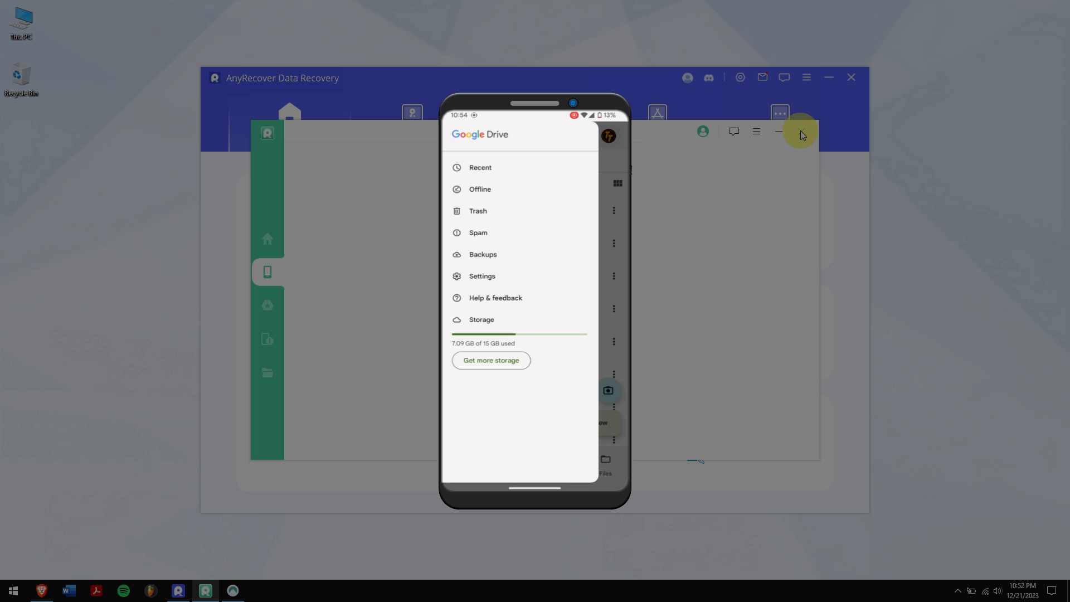
pyautogui.click(482, 254)
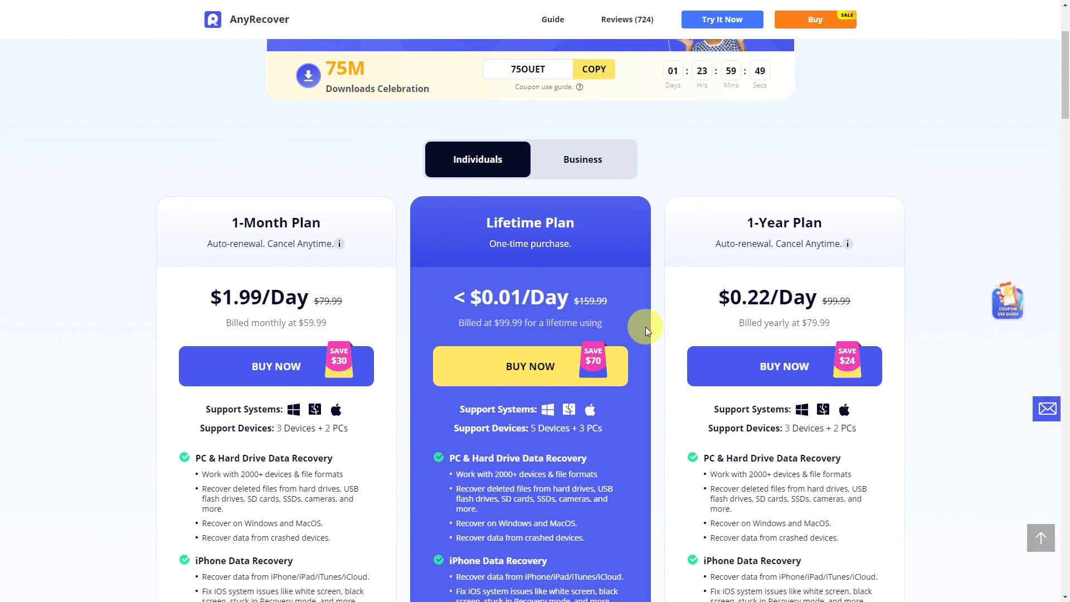
# Buy the Lifetime Plan and apply coupon ARYT0110 for a 99.99 USD total
pyautogui.click(529, 366)
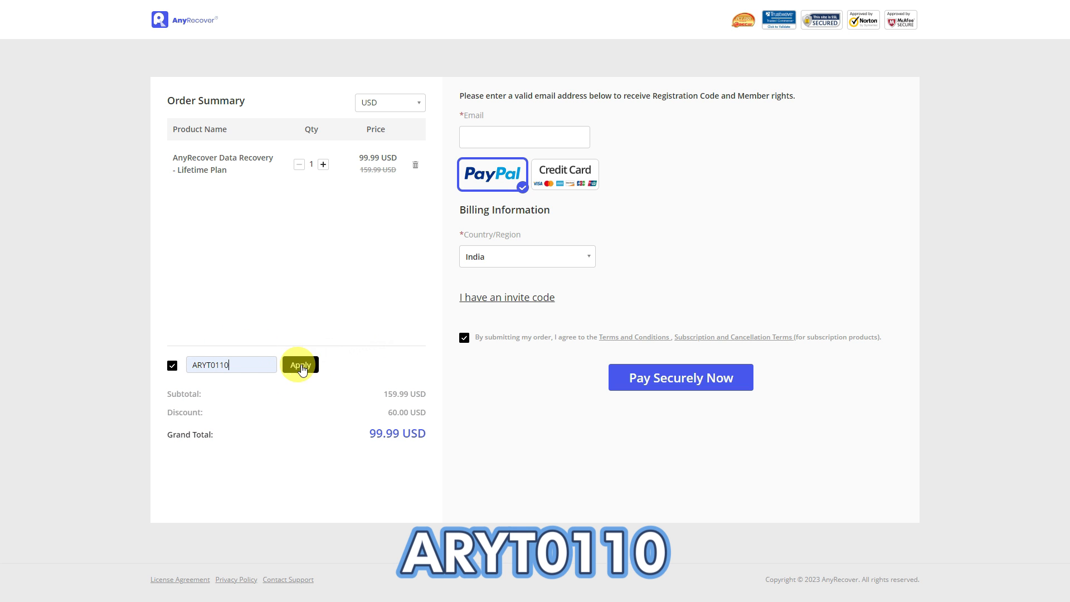
pyautogui.click(299, 364)
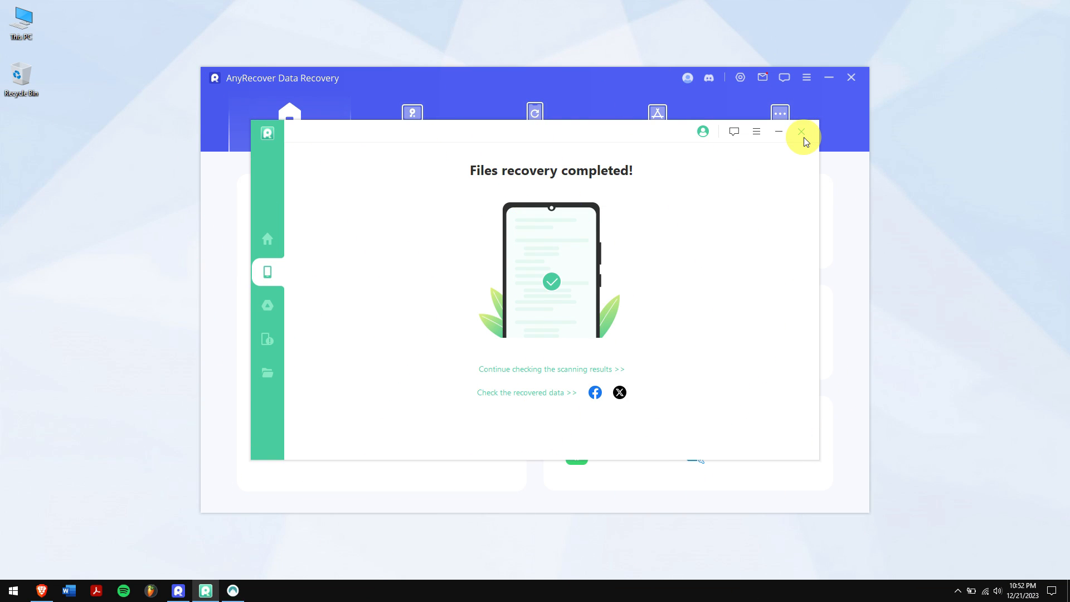
pyautogui.moveTo(802, 134)
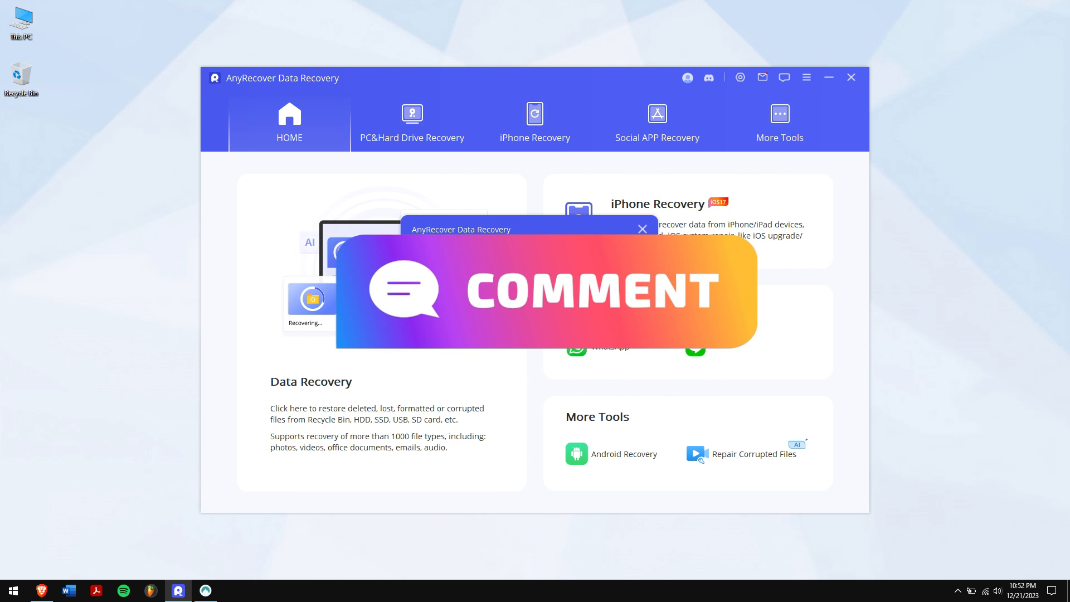
# Close the completion window and exit AnyRecover to the desktop
pyautogui.click(850, 77)
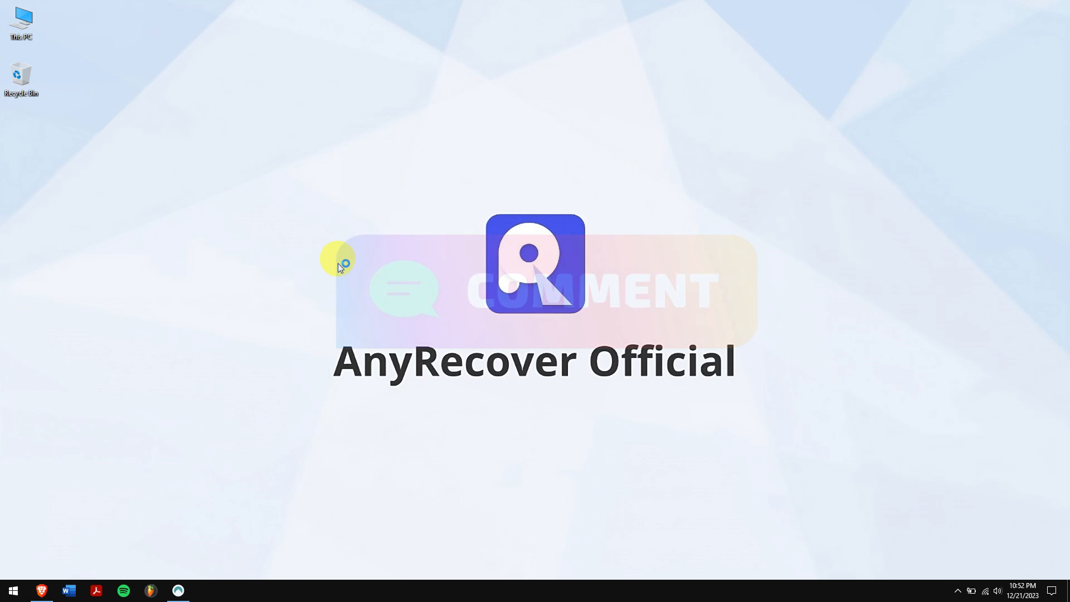